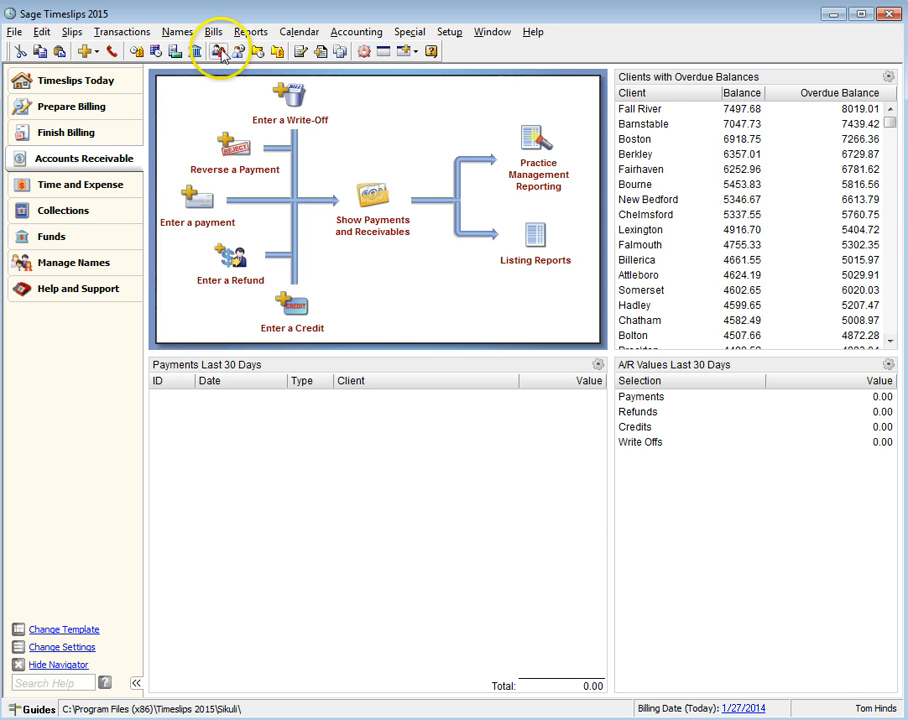
Fill Abington Engineering's secondary address with city Abington and ZIP 02351.
click(220, 48)
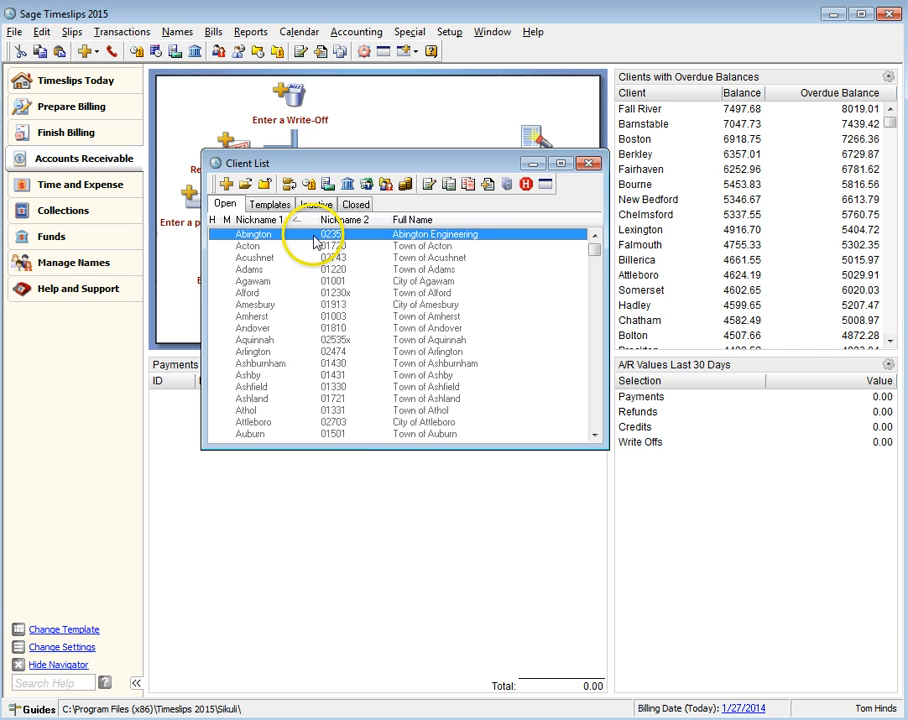
double_click(252, 232)
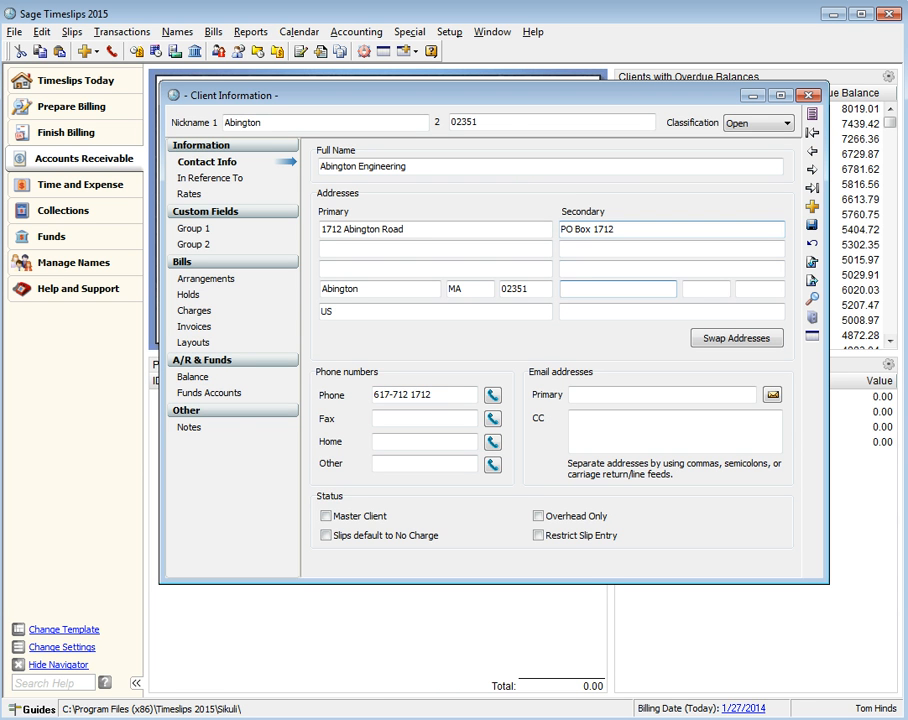
text(Abington)
click(706, 288)
text(MA)
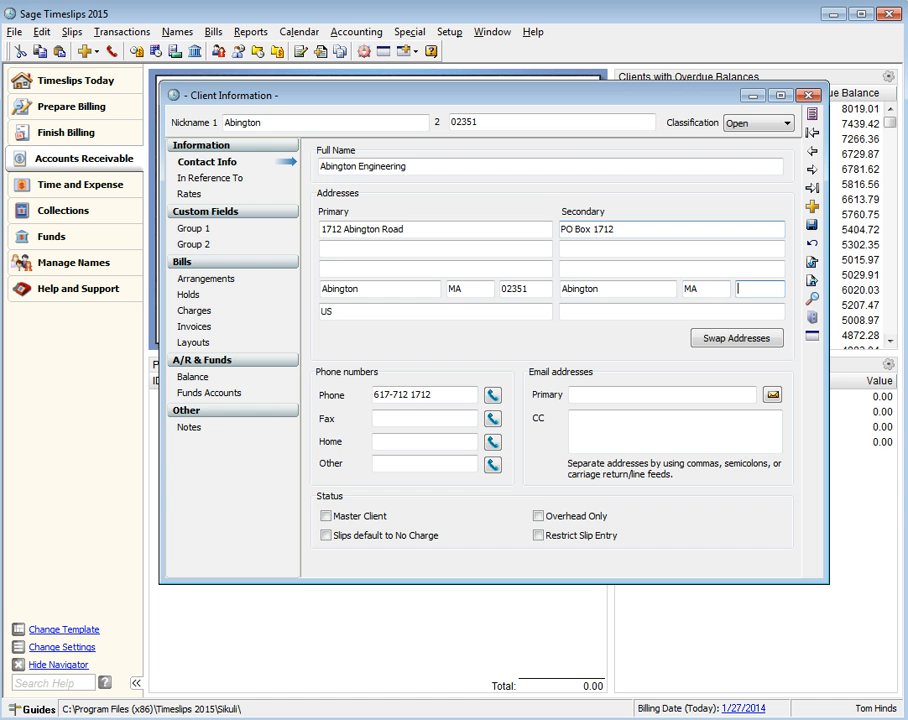
text(02351)
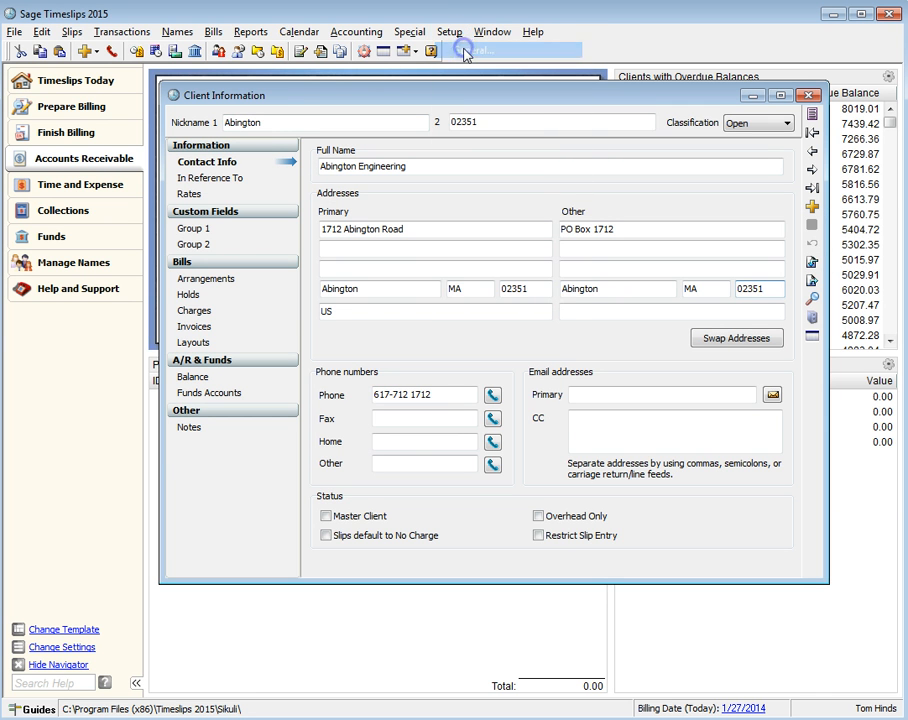
mouse_move(476, 54)
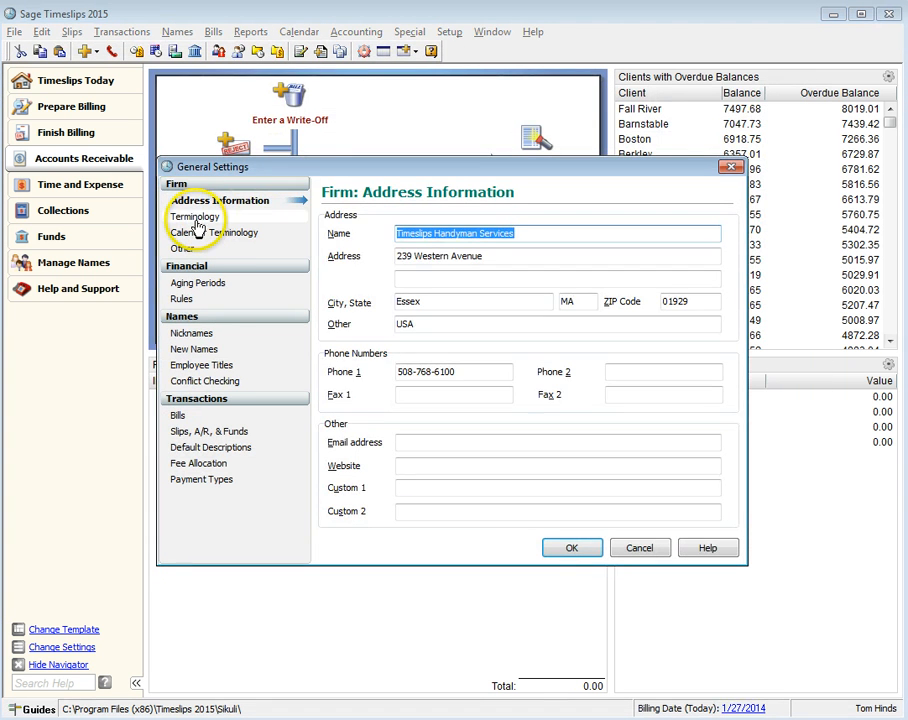
Change the Other Address terminology label to 'Secondary' and return to the client list.
click(194, 216)
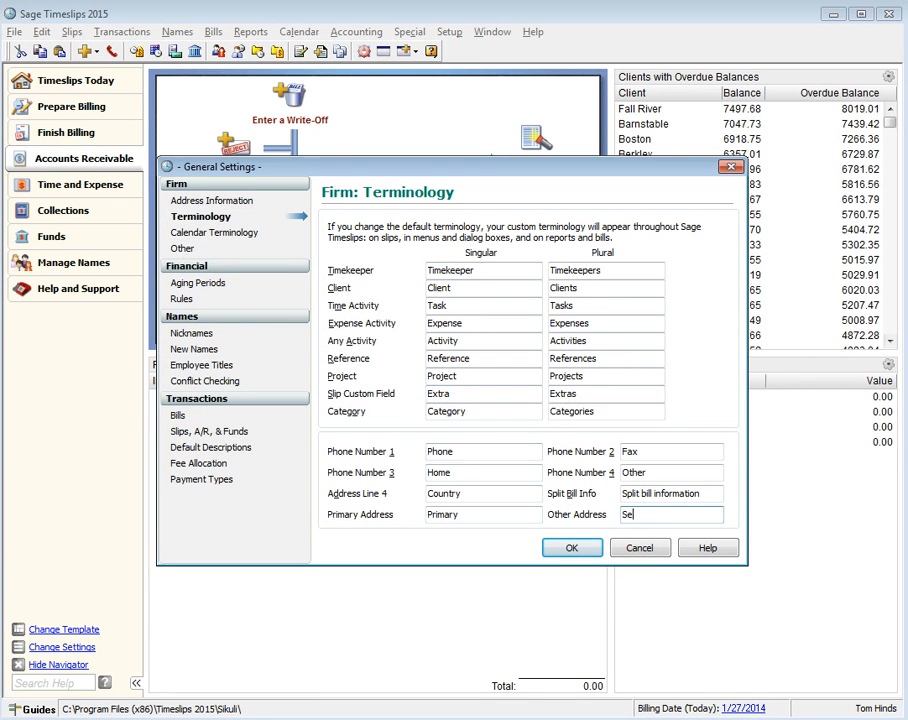
text(Secondary)
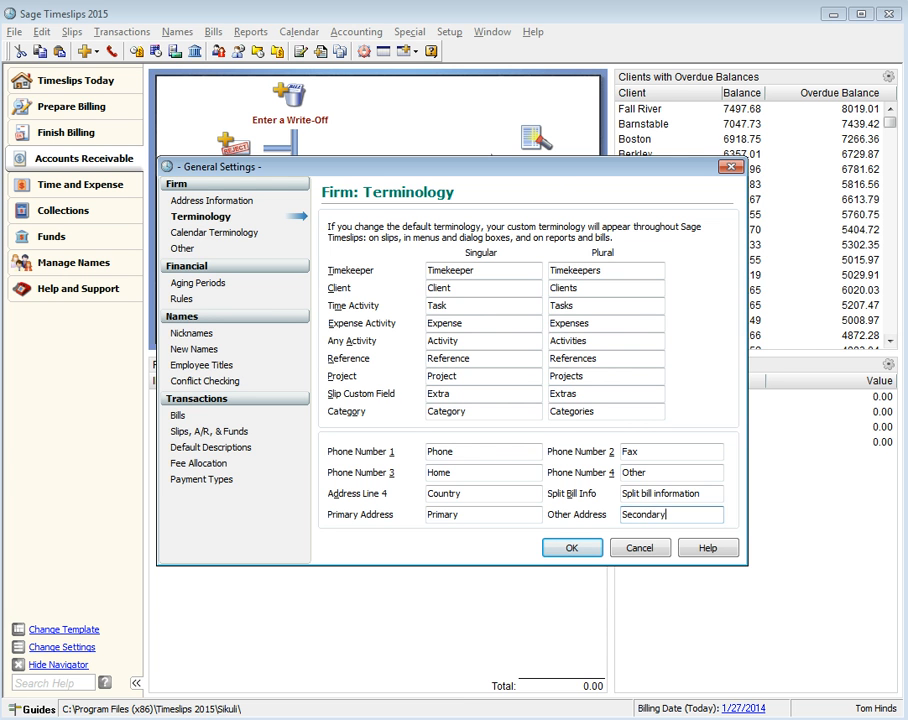
click(572, 548)
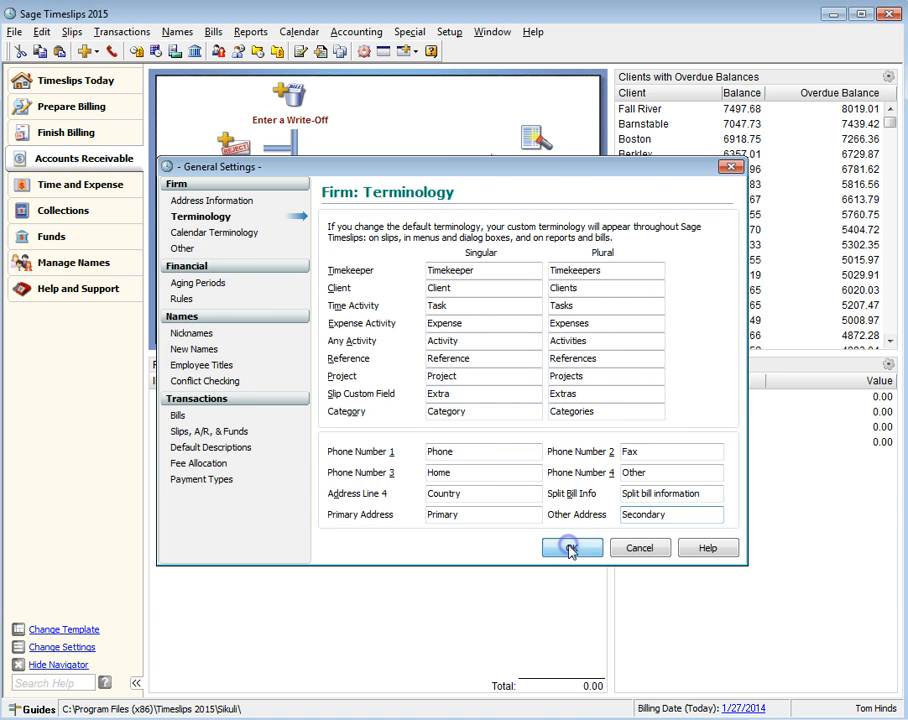
click(572, 548)
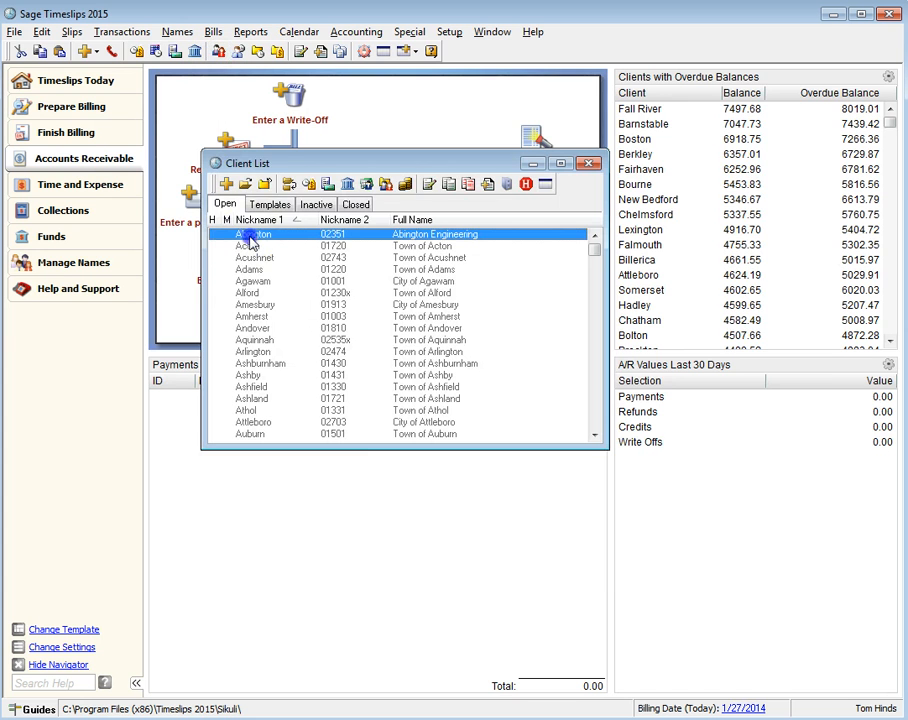
Swap Abington Engineering's addresses so PO Box 1712 is primary, then close the record.
double_click(252, 234)
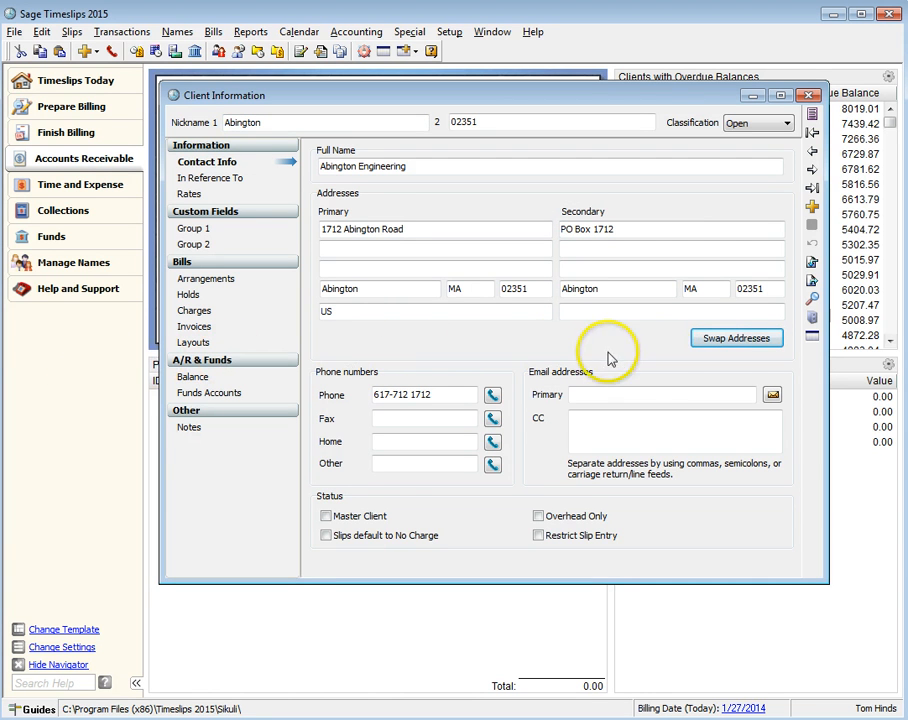
mouse_move(736, 338)
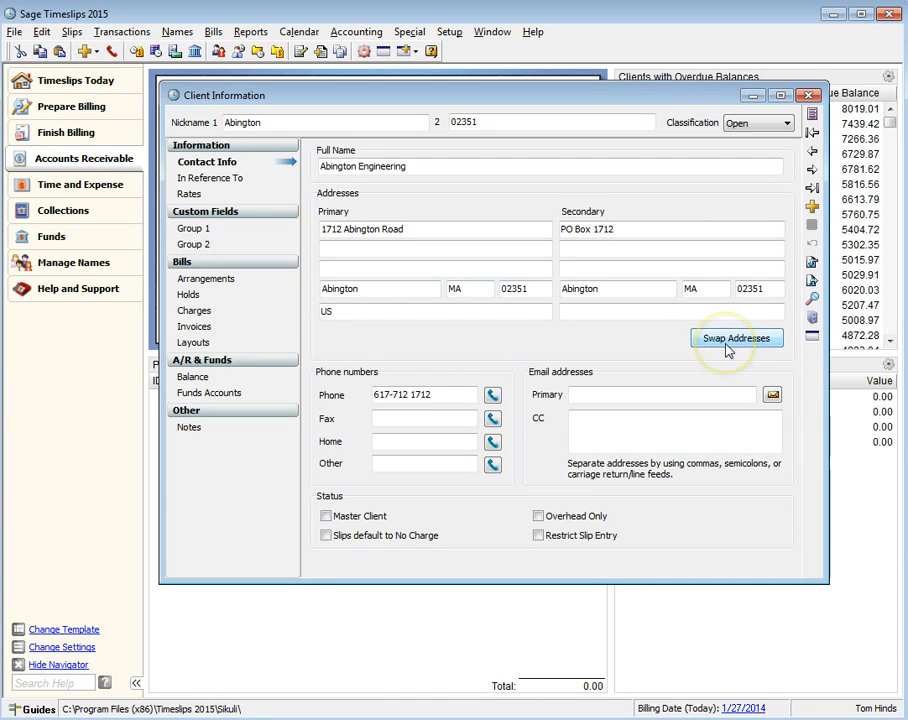
click(736, 338)
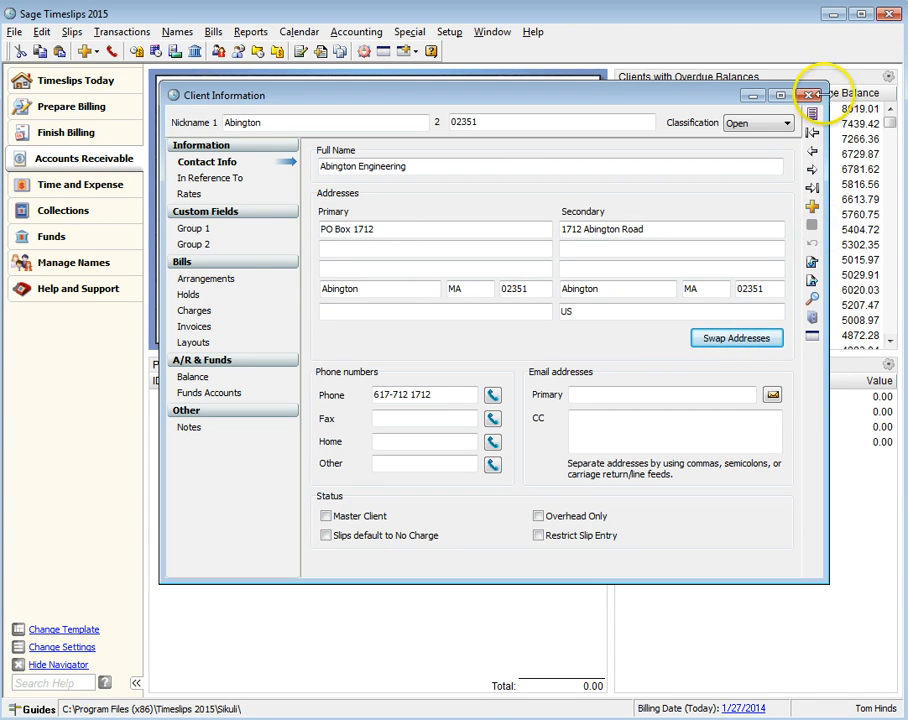
click(810, 94)
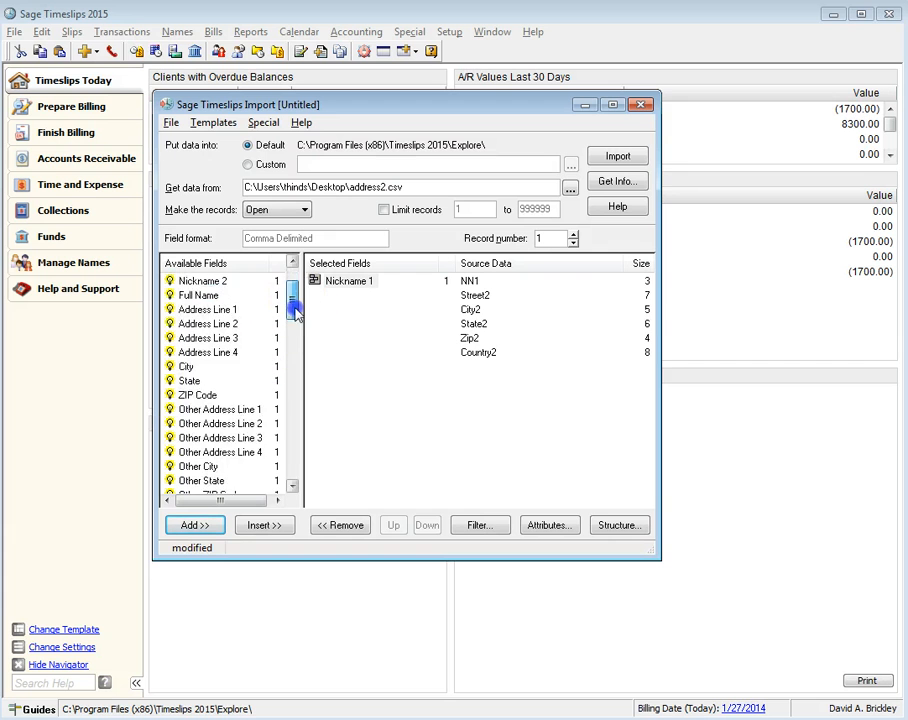
Add Other Address Line 2 to the import's selected fields.
scroll(down, 3)
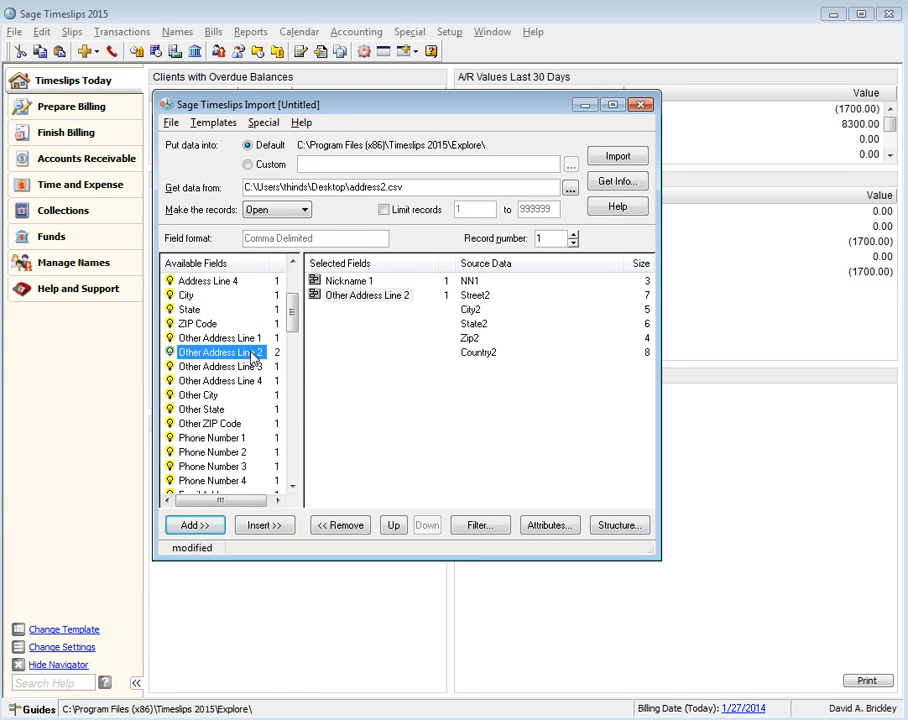
click(198, 396)
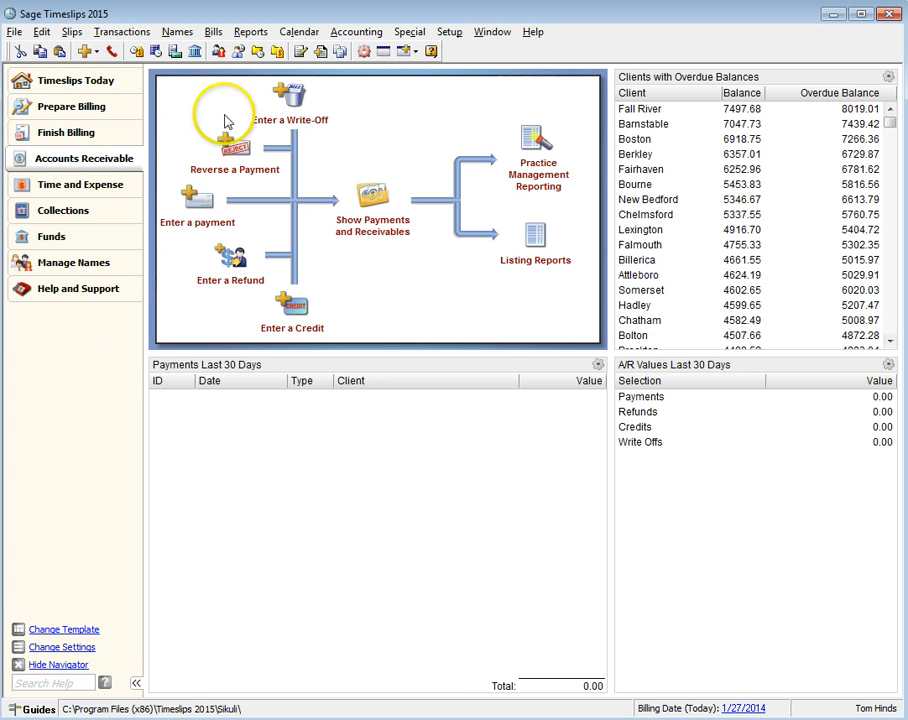
Place the Name/Secondary Address field on the bill layout's cover page.
click(212, 32)
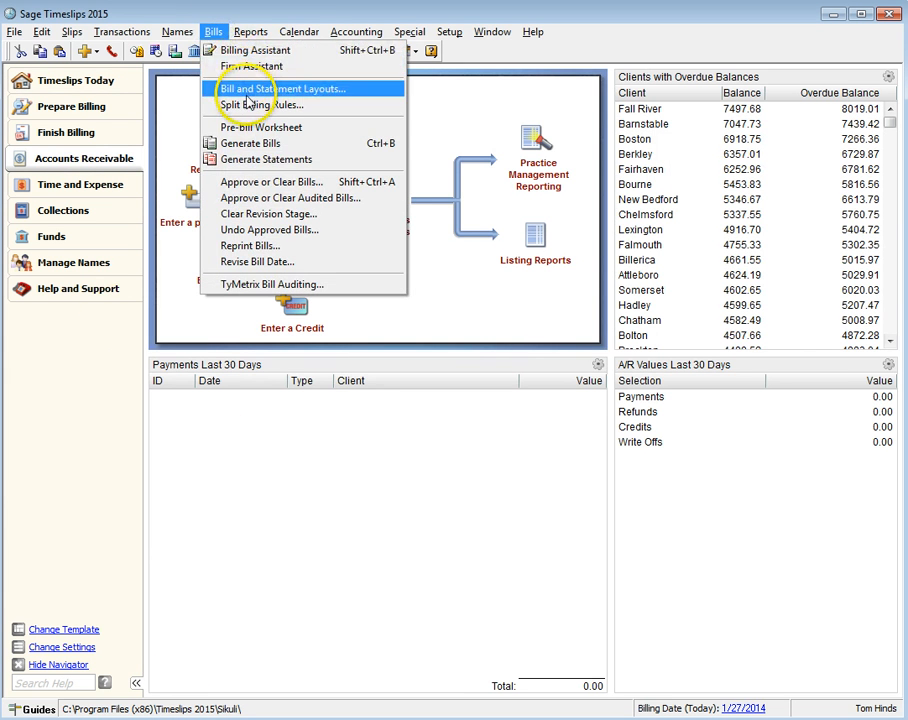
click(274, 92)
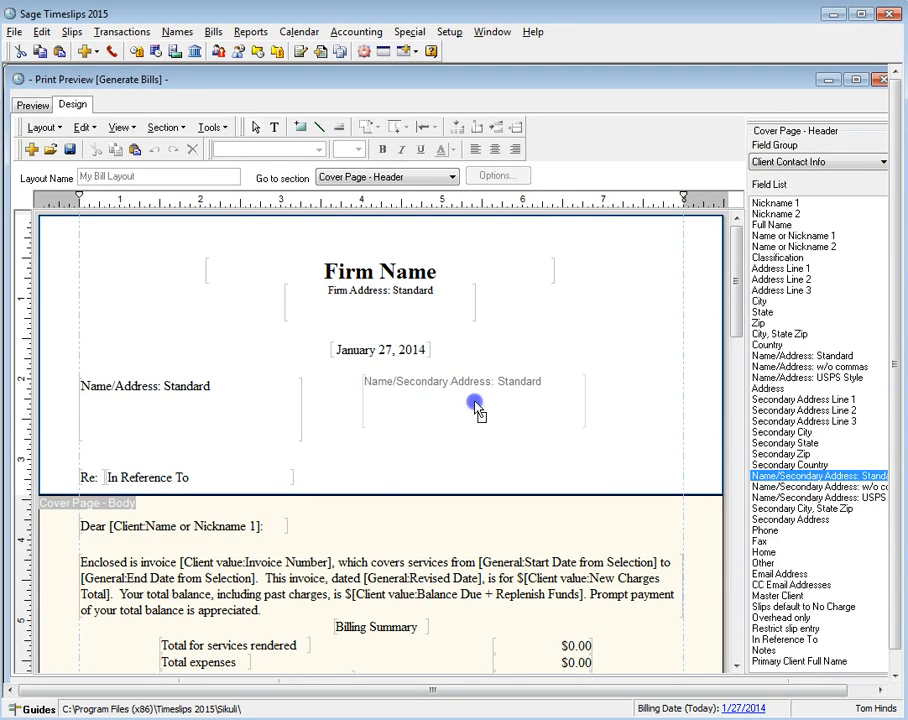
click(478, 408)
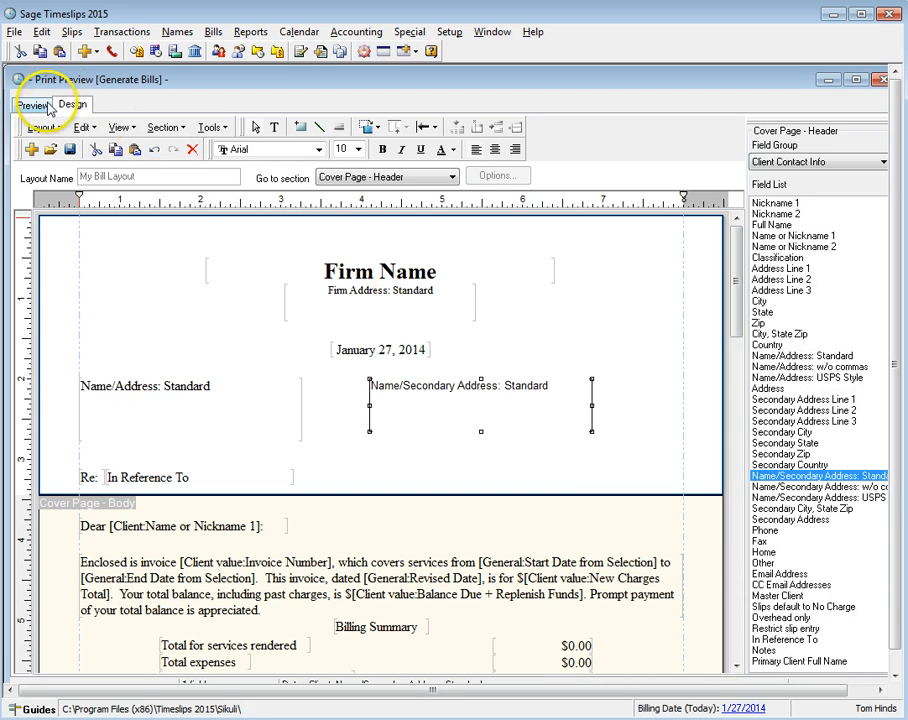
Preview the bill for Abington Engineering, then close the layout without saving.
click(36, 104)
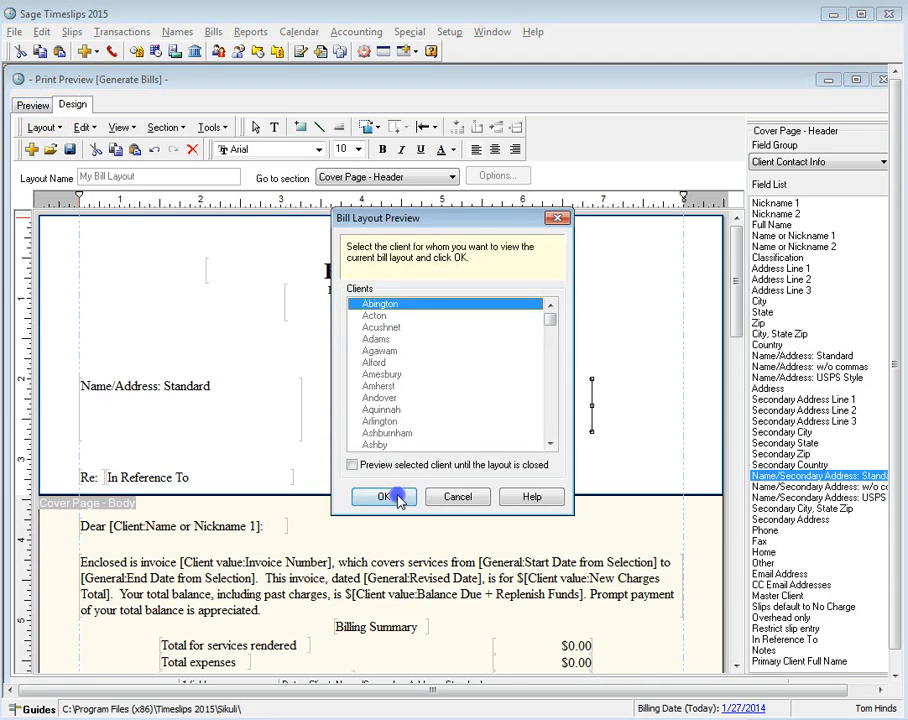
click(384, 496)
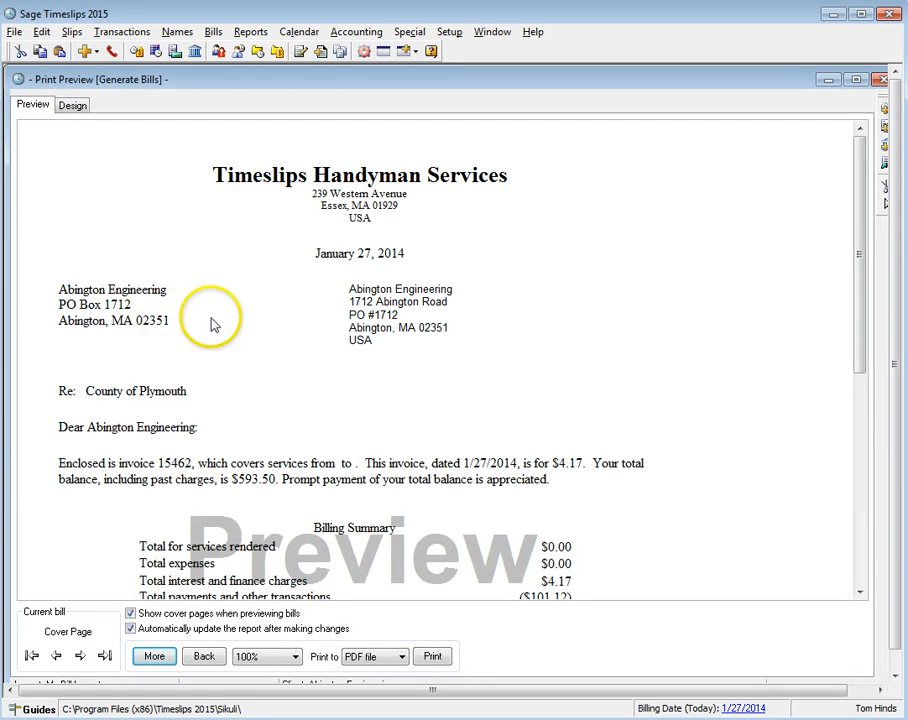
mouse_move(798, 128)
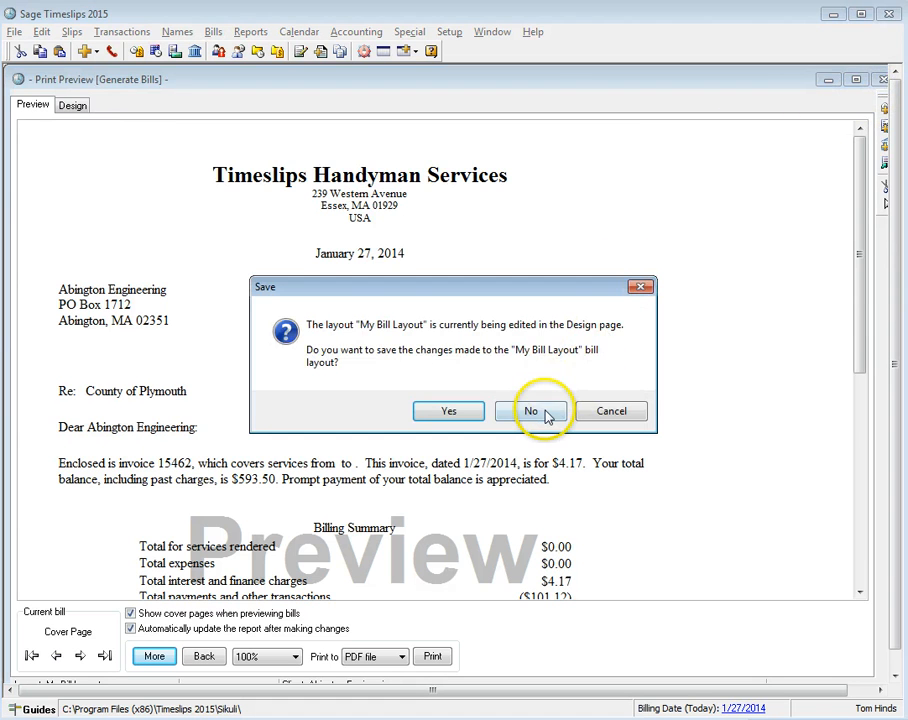
click(530, 412)
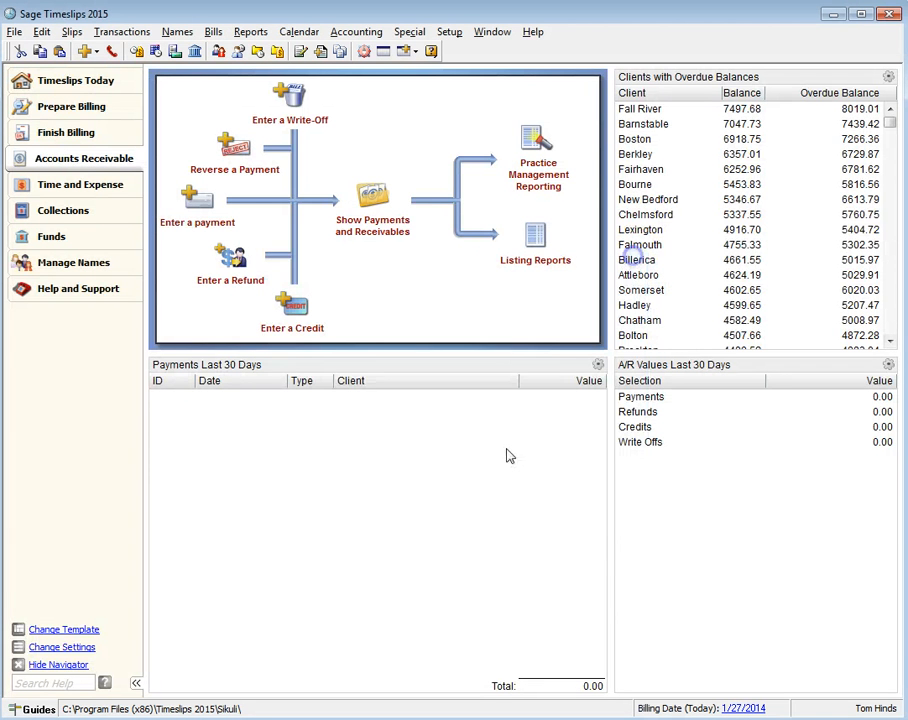
mouse_move(196, 178)
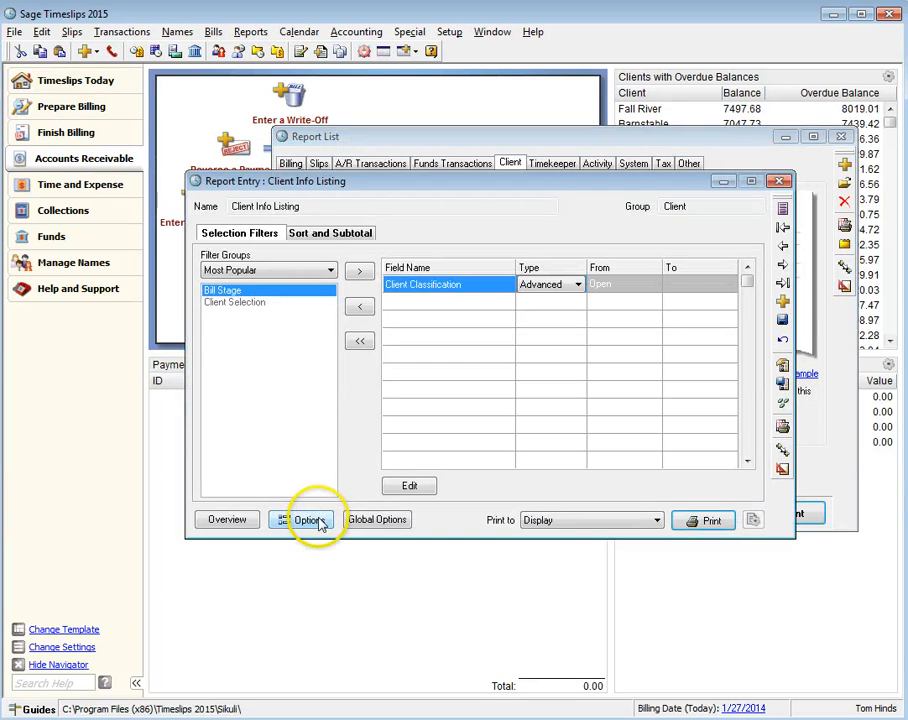
Show the Client Info Listing on screen with Show Secondary Address checked, discarding settings.
click(308, 520)
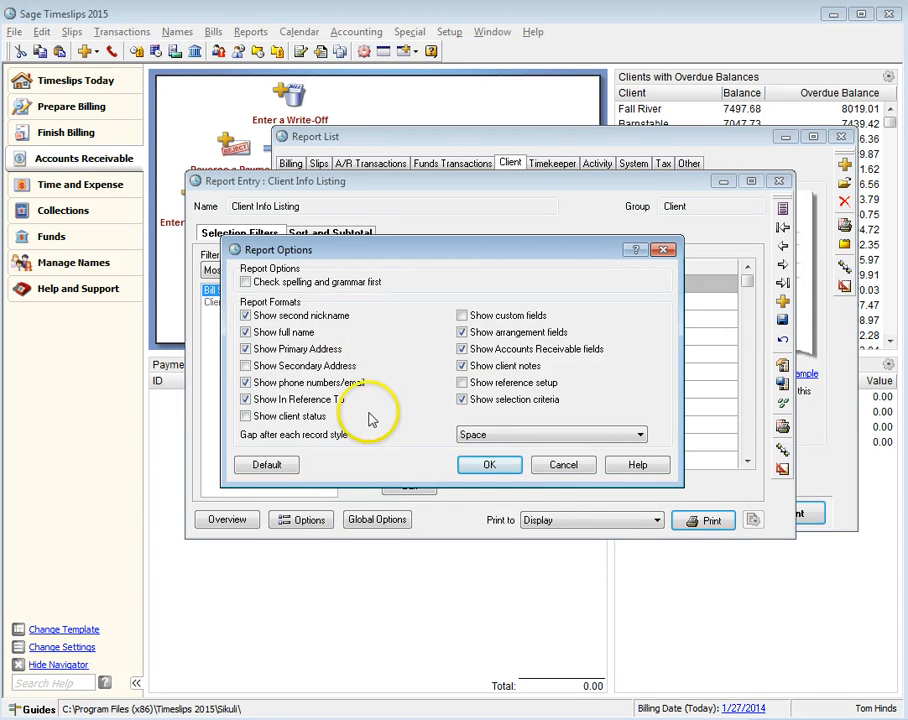
click(246, 364)
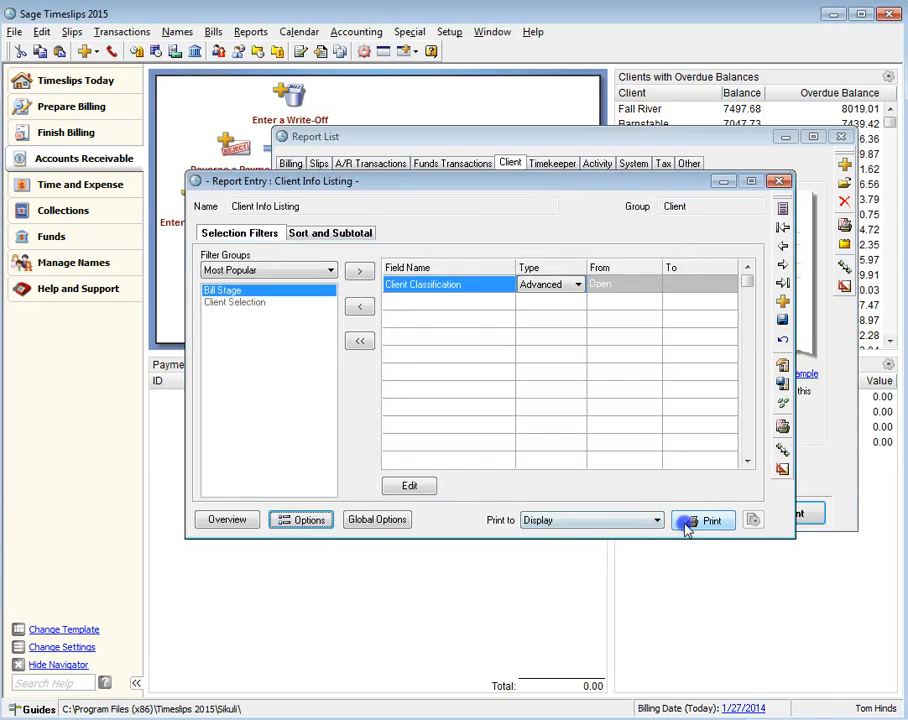
click(704, 520)
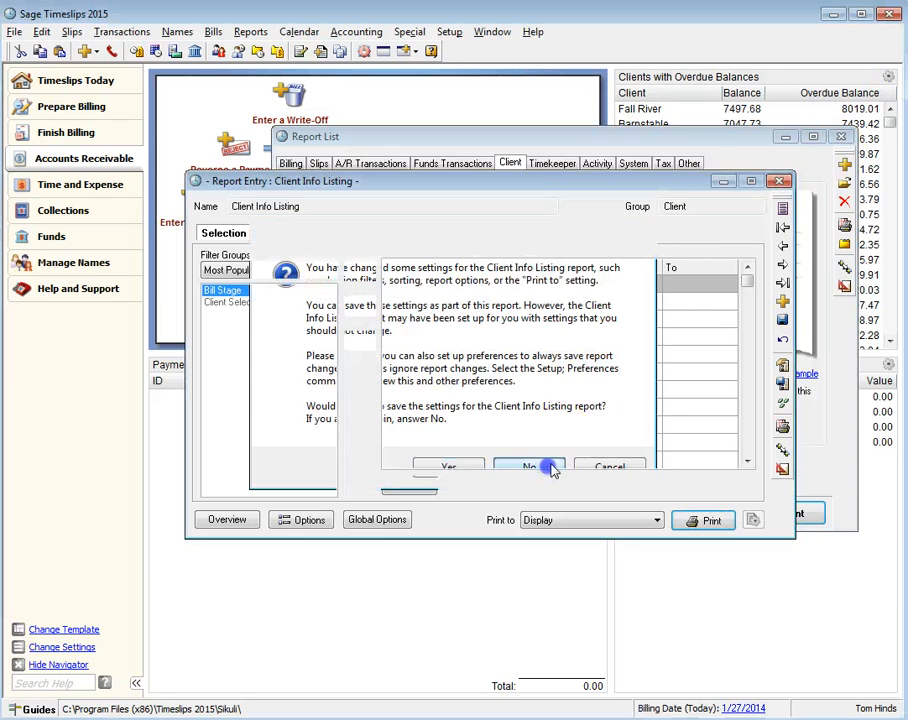
click(528, 466)
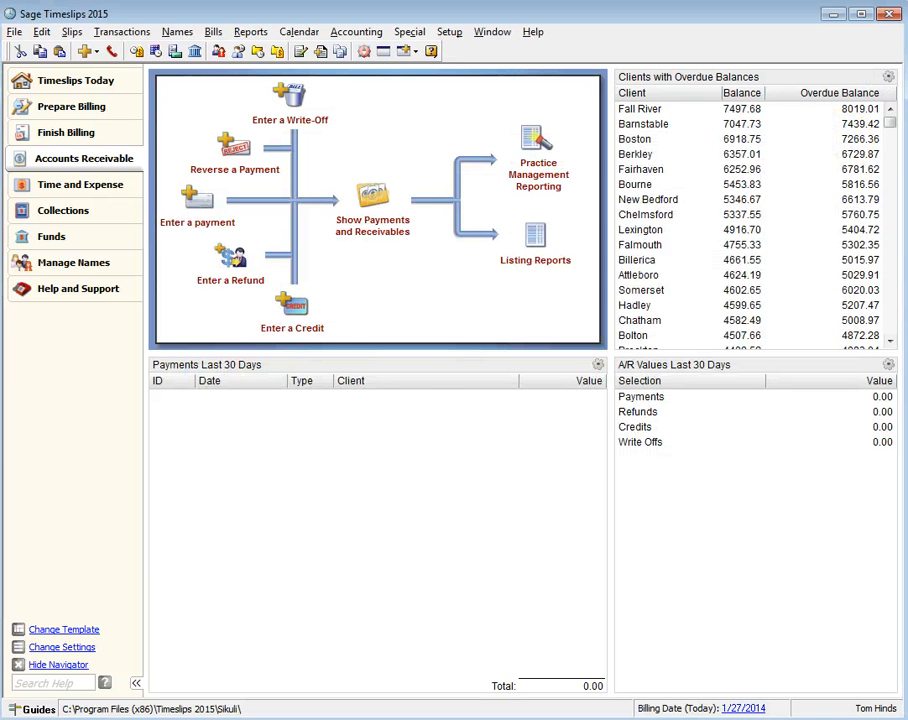
mouse_move(122, 332)
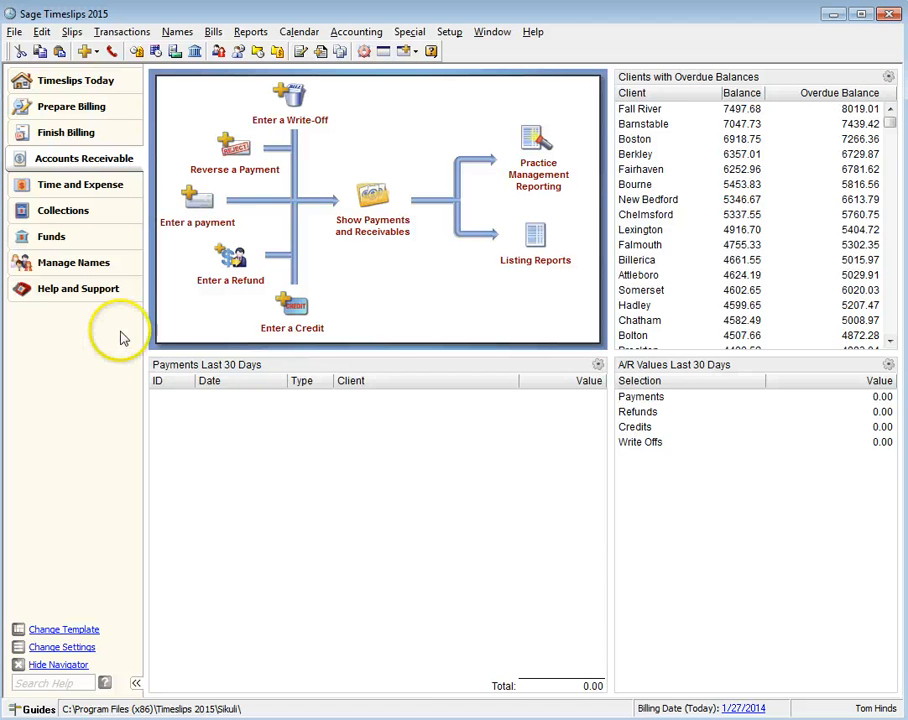
click(408, 32)
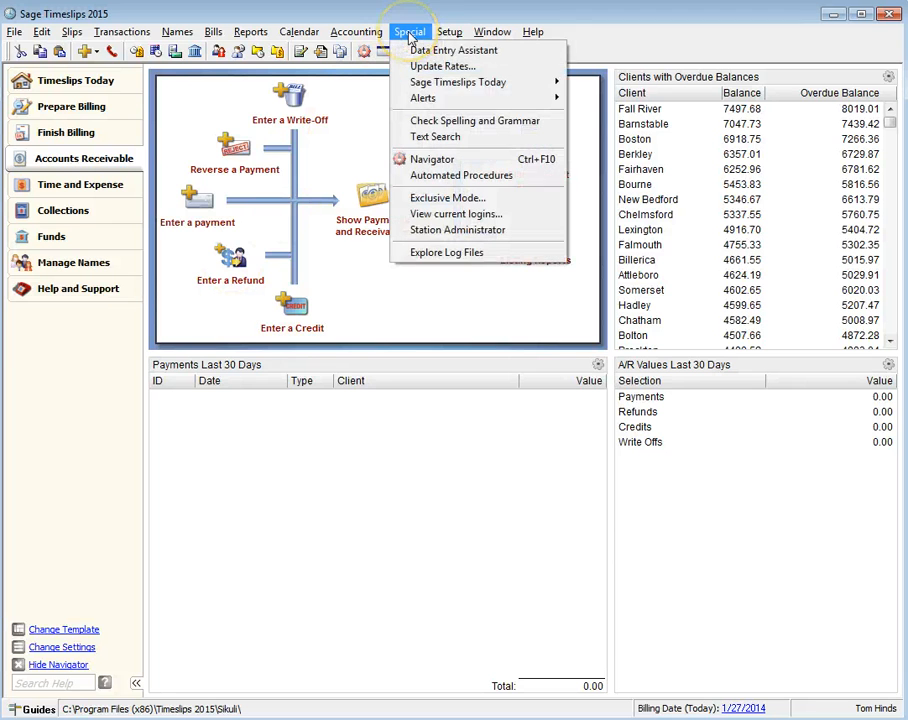